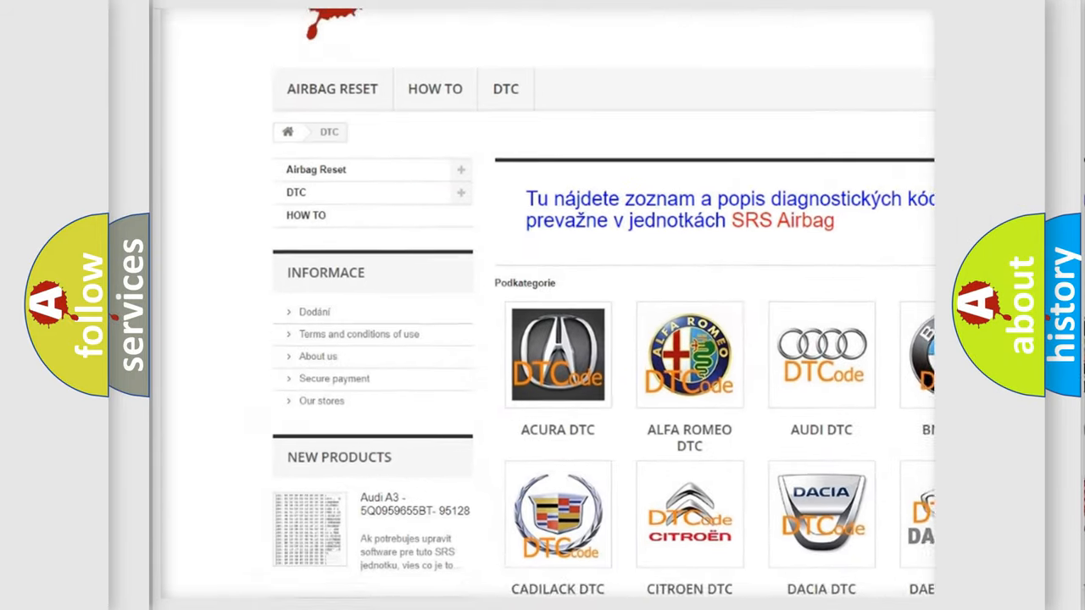
pyautogui.scroll(-3)
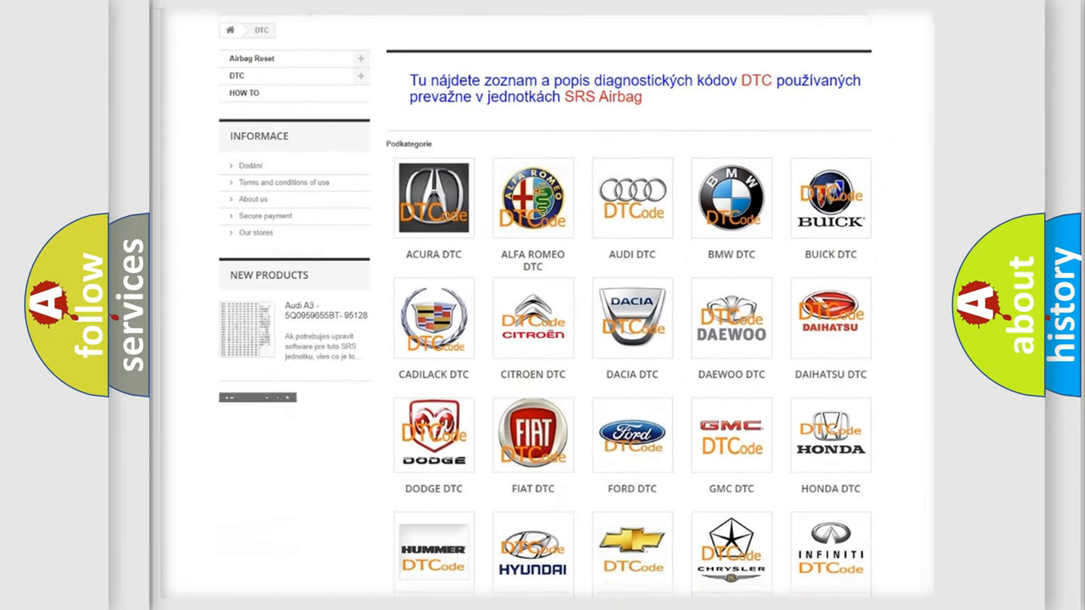
pyautogui.scroll(-3)
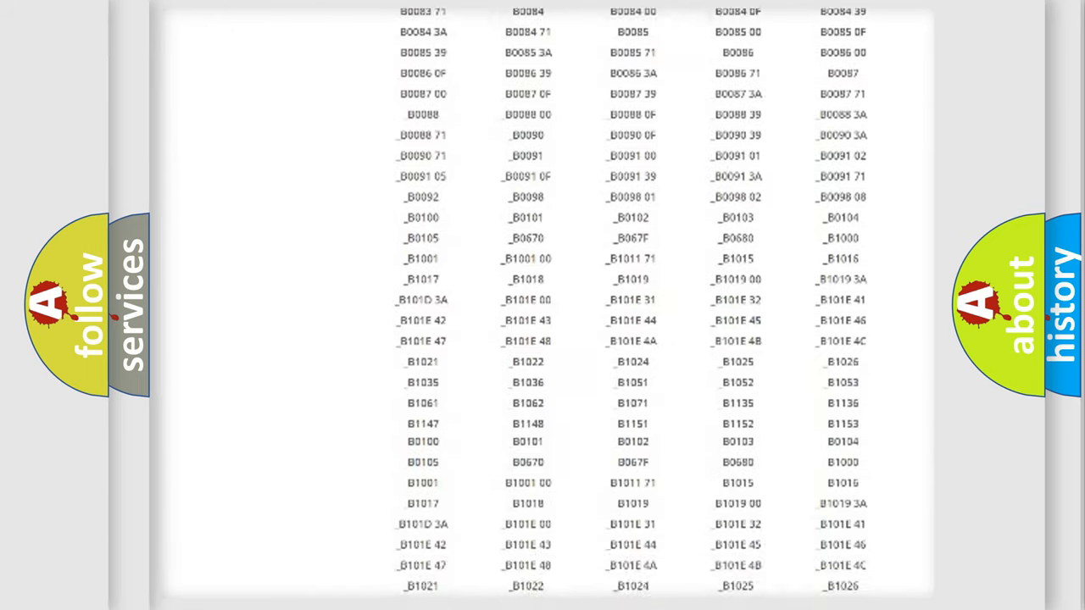
pyautogui.scroll(-3)
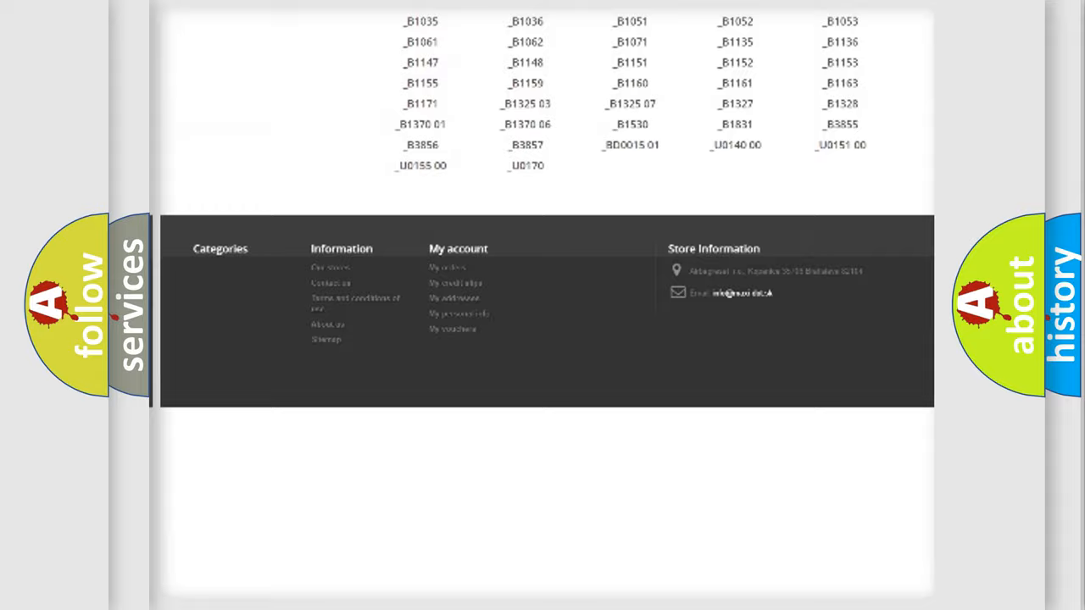